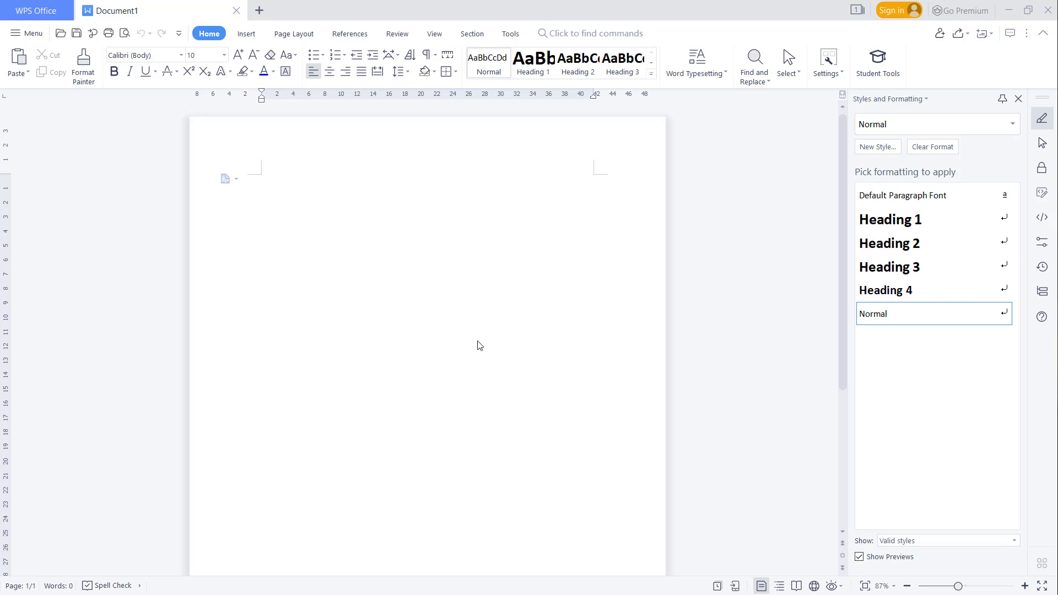
# Switch the ribbon to the Page Layout tools for the blank document
pyautogui.click(293, 33)
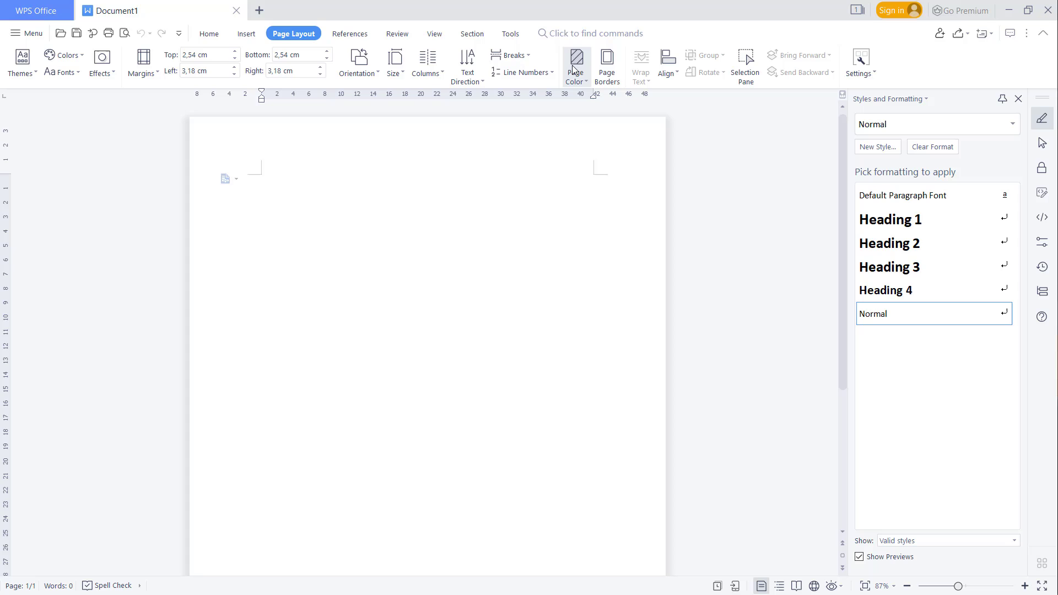
pyautogui.click(576, 64)
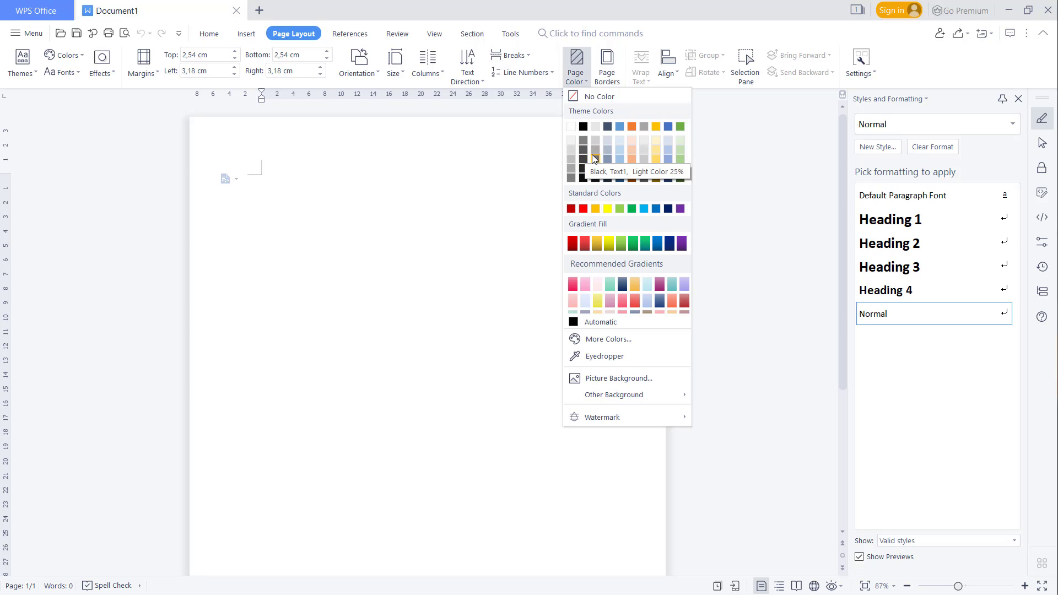
pyautogui.click(595, 142)
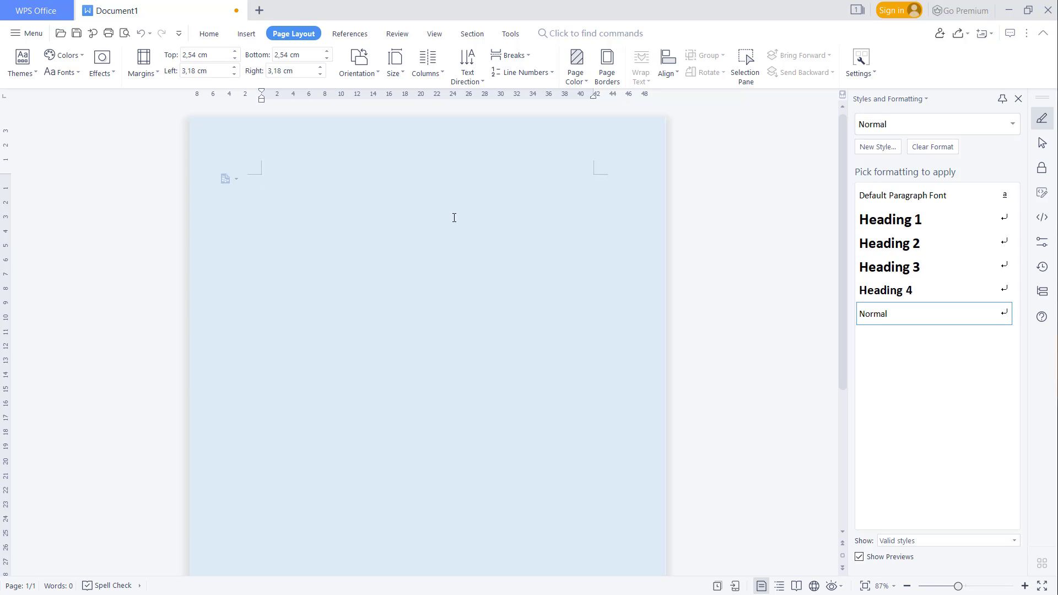
pyautogui.click(575, 64)
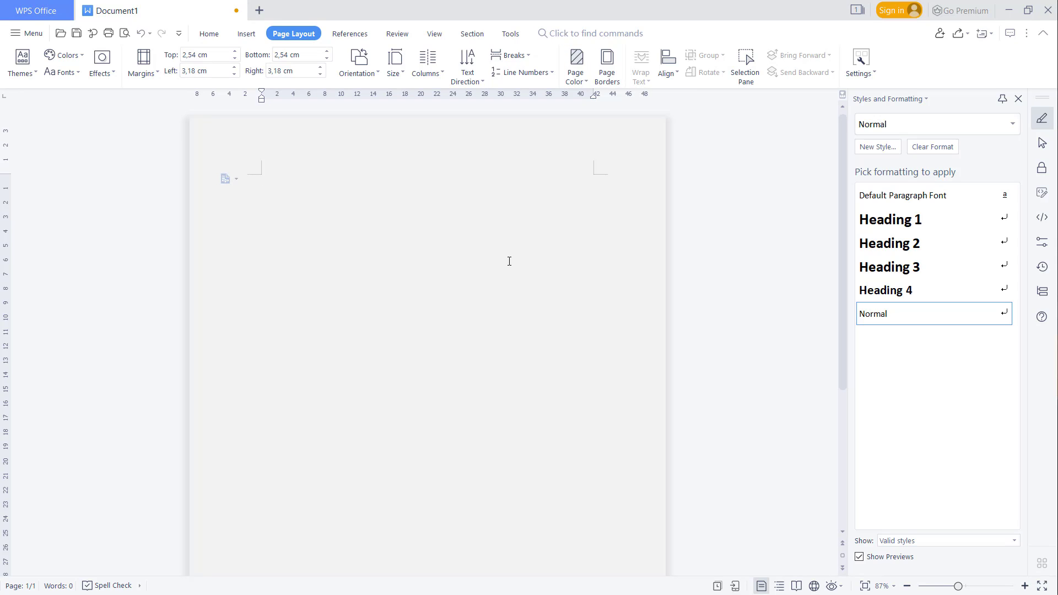
pyautogui.moveTo(489, 220)
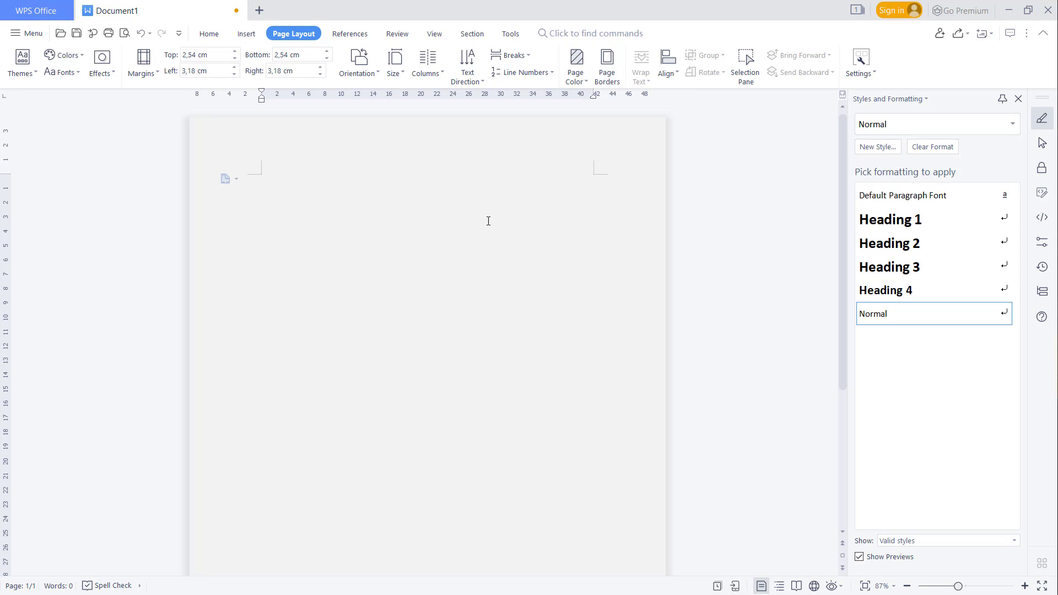
pyautogui.click(576, 65)
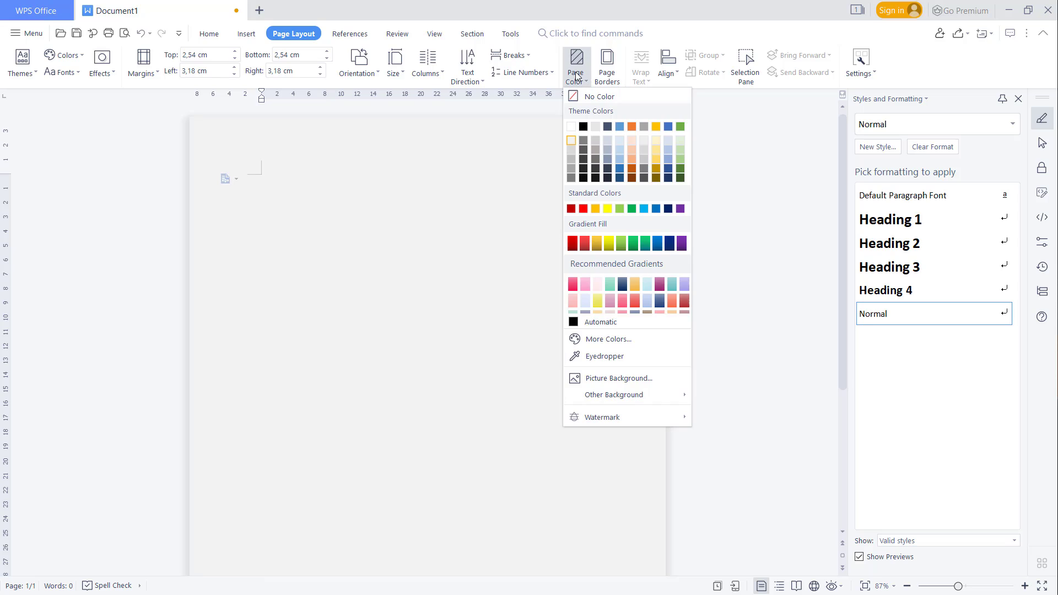
pyautogui.moveTo(614, 395)
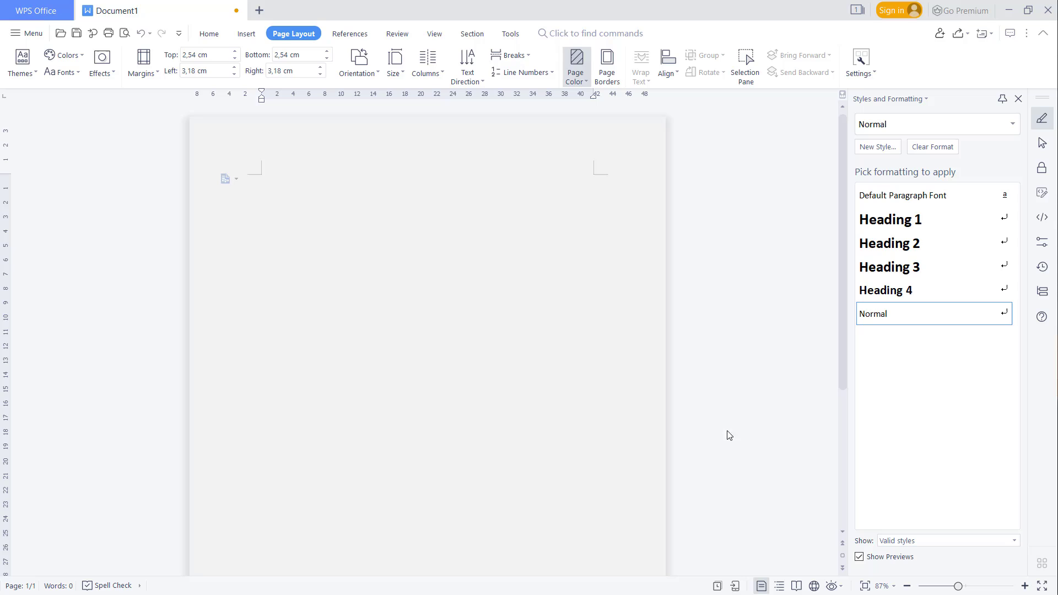
# Apply a Narrow vertical pattern fill with peach foreground as the page background
pyautogui.click(575, 66)
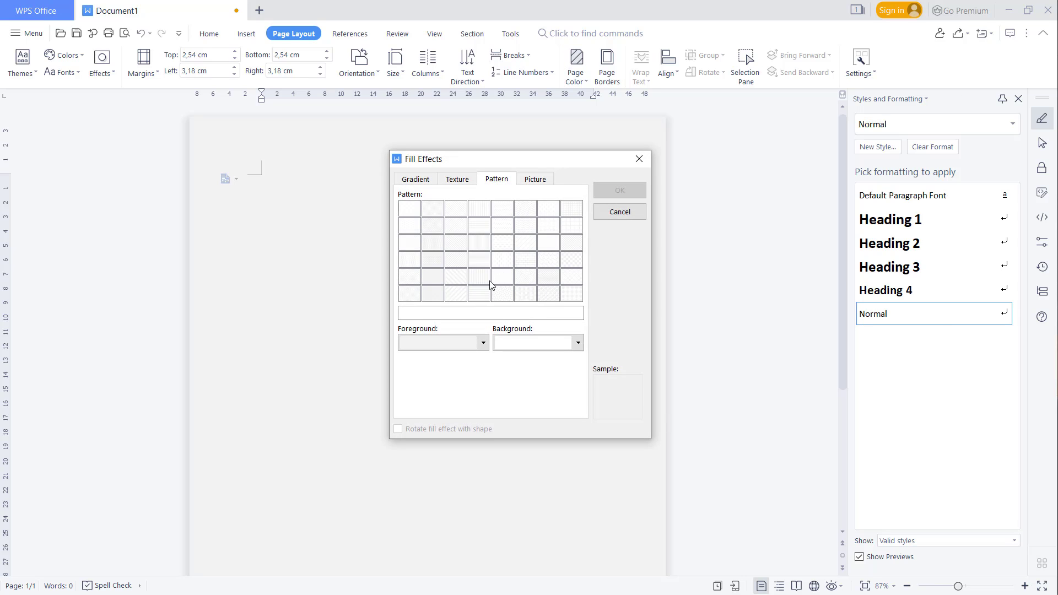
pyautogui.click(478, 243)
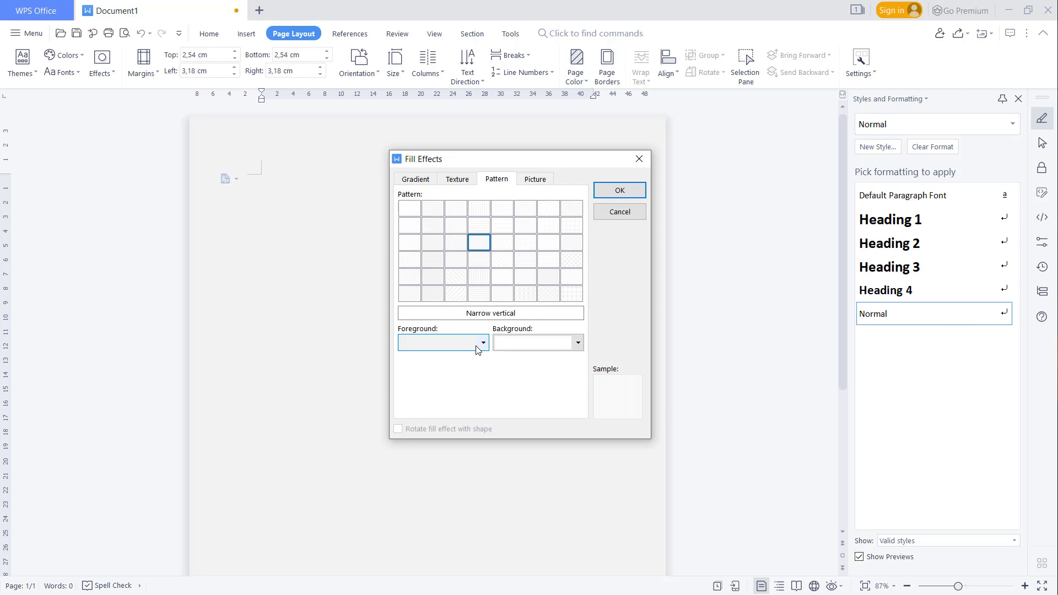
pyautogui.click(481, 343)
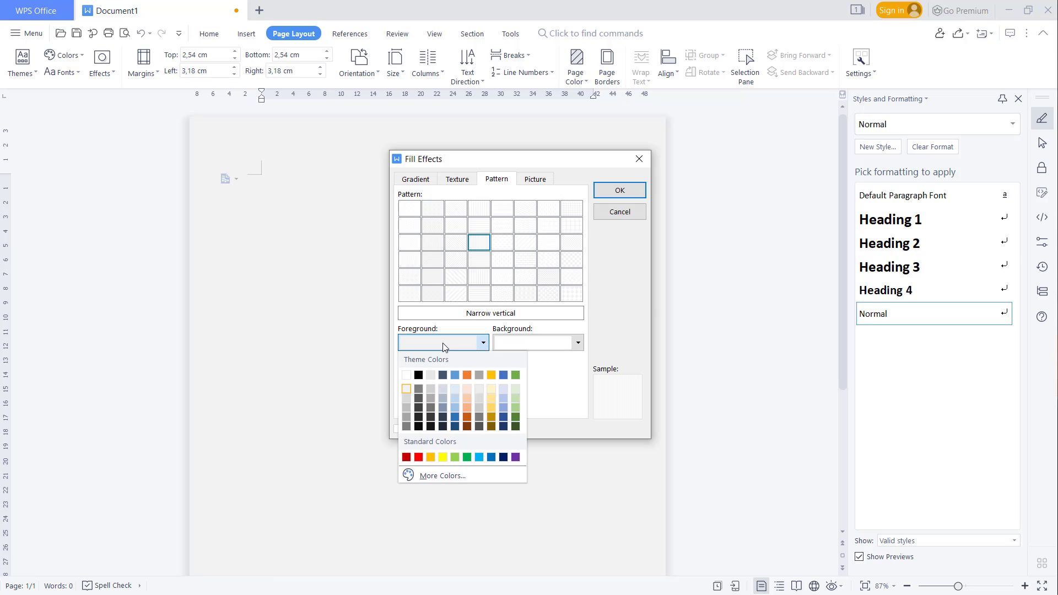
pyautogui.click(469, 399)
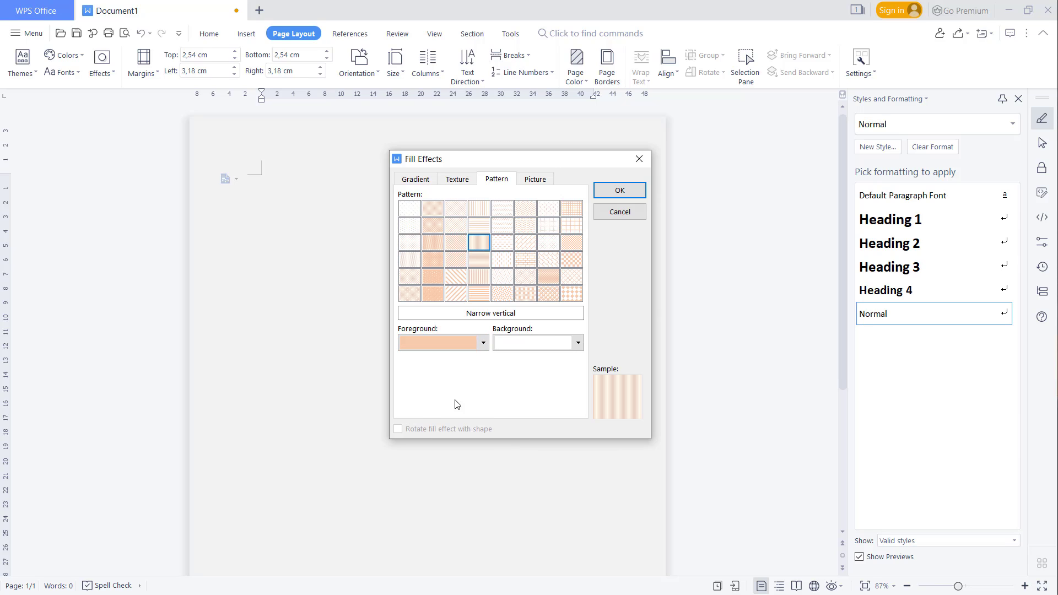
pyautogui.click(618, 190)
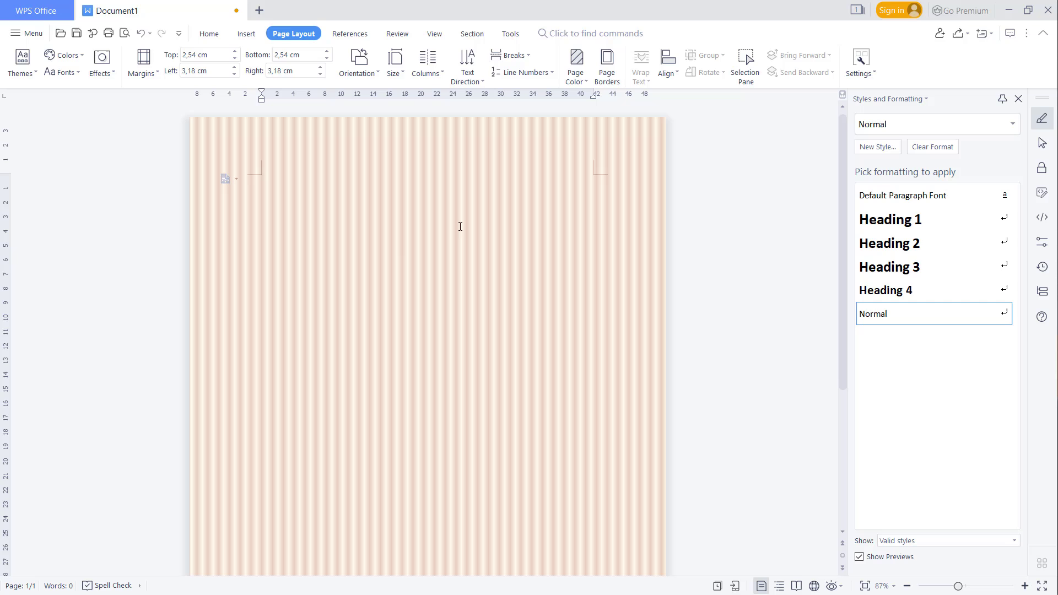